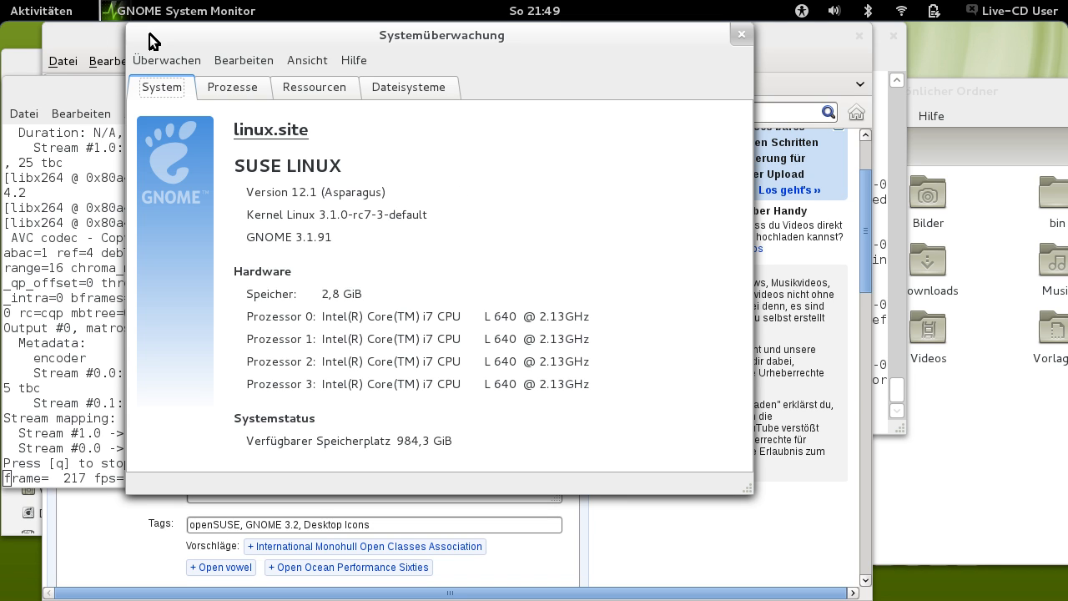
Clear the desktop and open the 'Hintergrund der Arbeitsfläche ändern' background settings.
{"action": "left_click", "coordinate": [41, 11]}
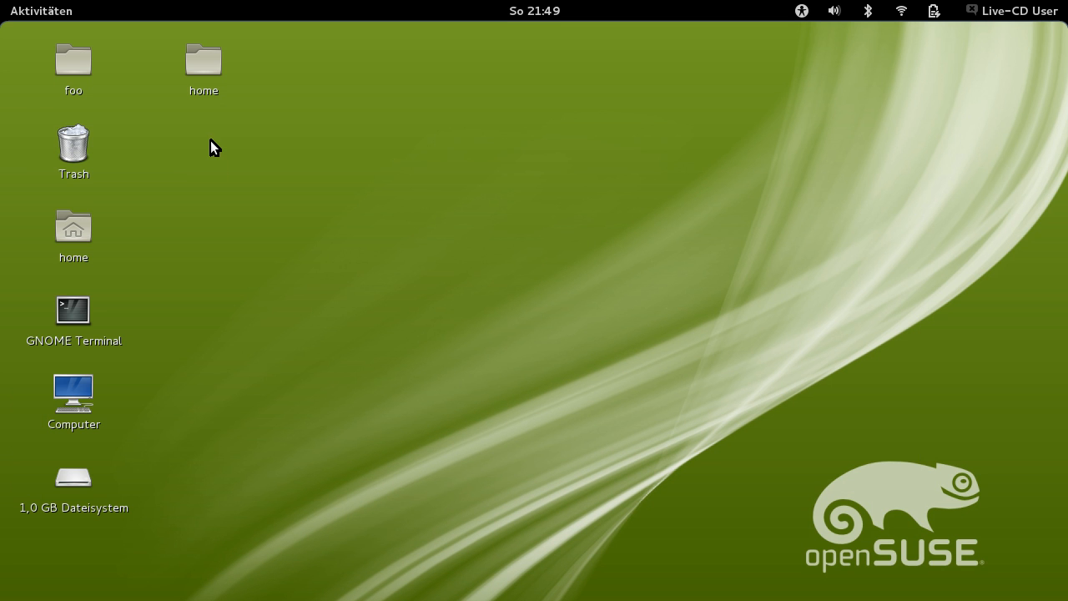
{"action": "mouse_move", "coordinate": [95, 197]}
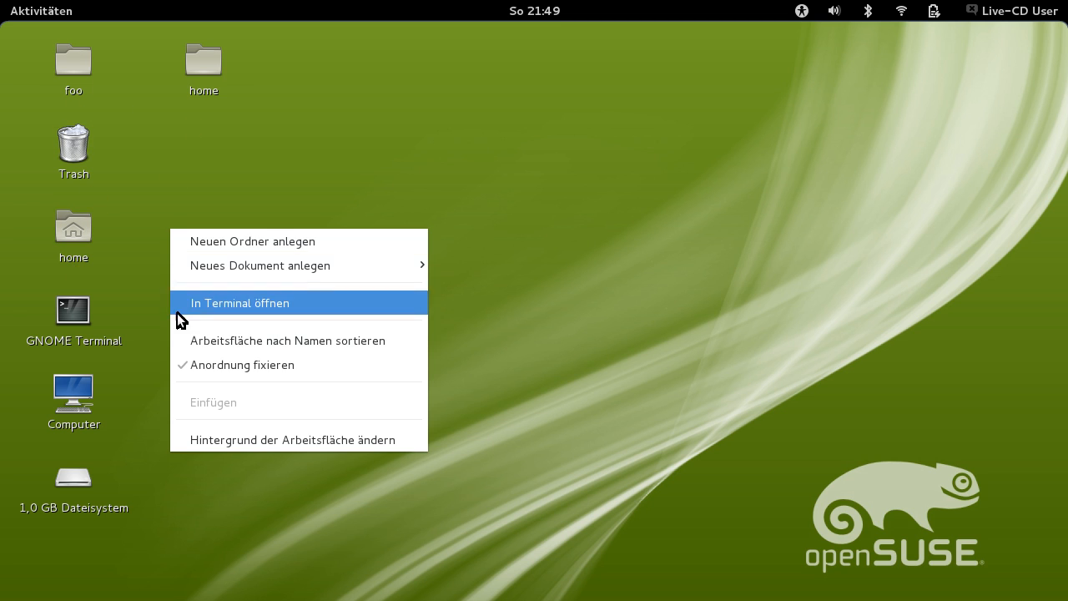
{"action": "left_click", "coordinate": [292, 439]}
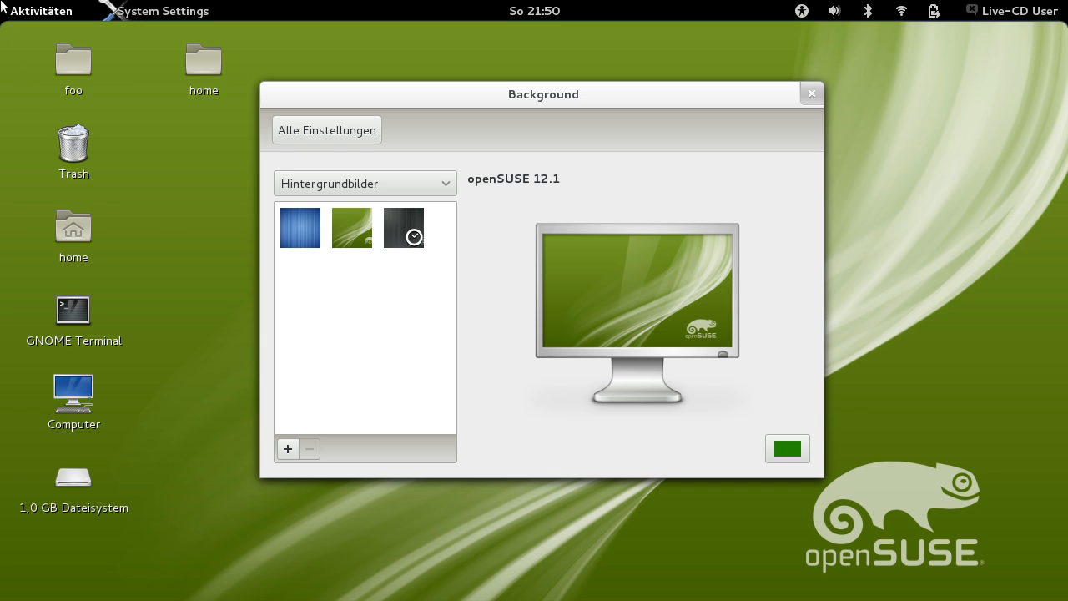
Search Activities for 'con' and launch dconf Editor from the results.
{"action": "left_click", "coordinate": [41, 10]}
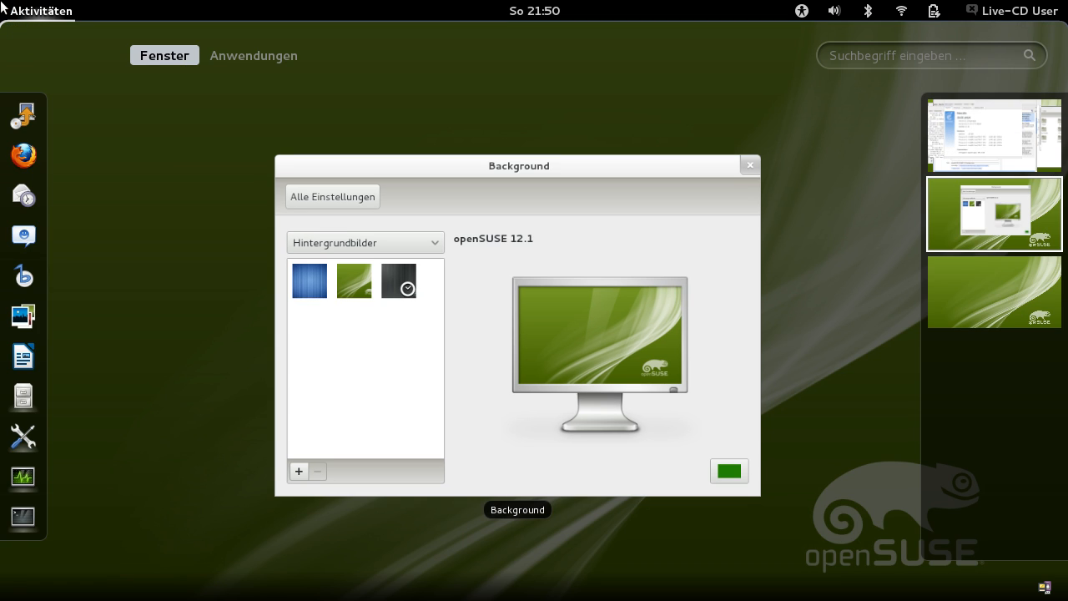
{"action": "type", "text": "co"}
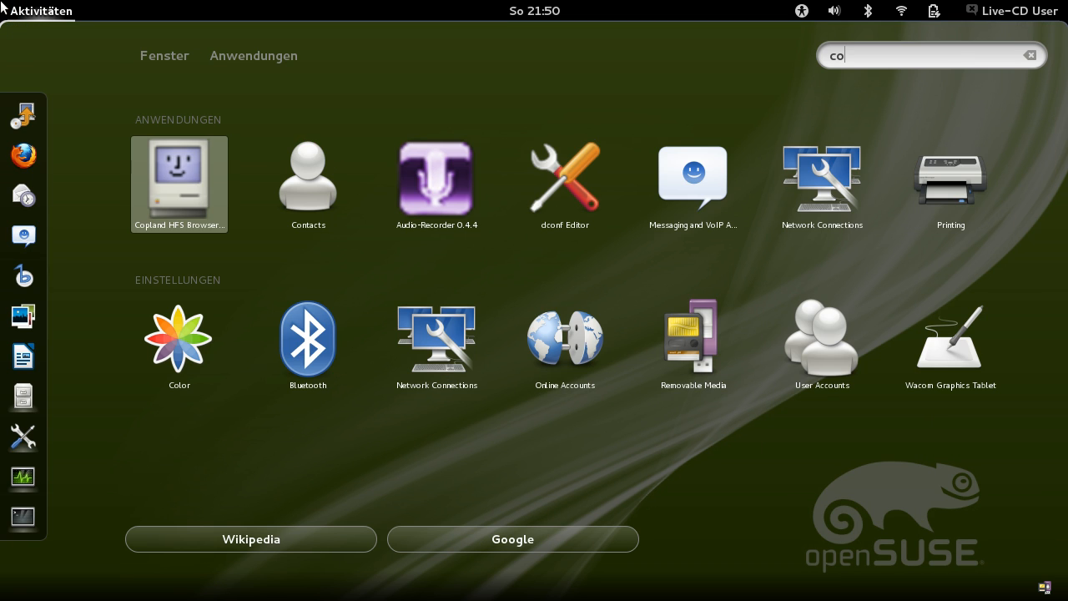
{"action": "key", "text": "BackSpace"}
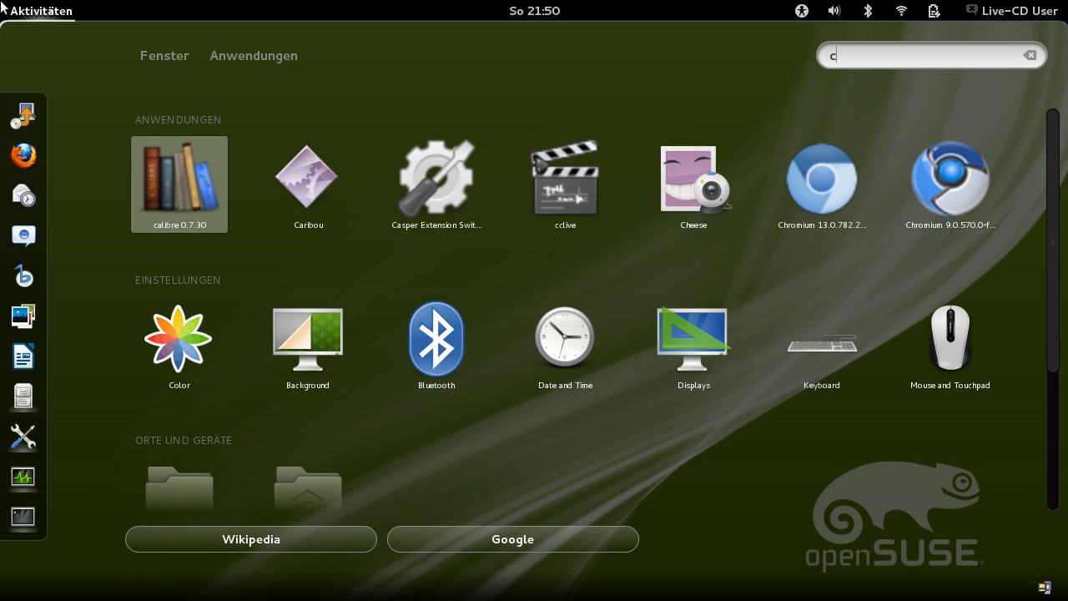
{"action": "type", "text": "gcon"}
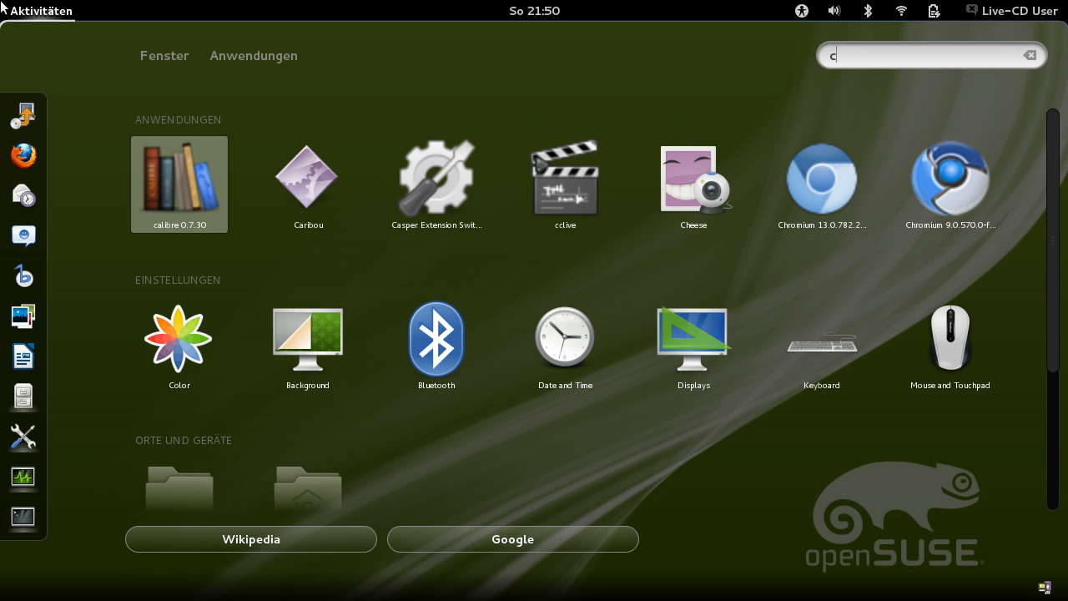
{"action": "type", "text": "co"}
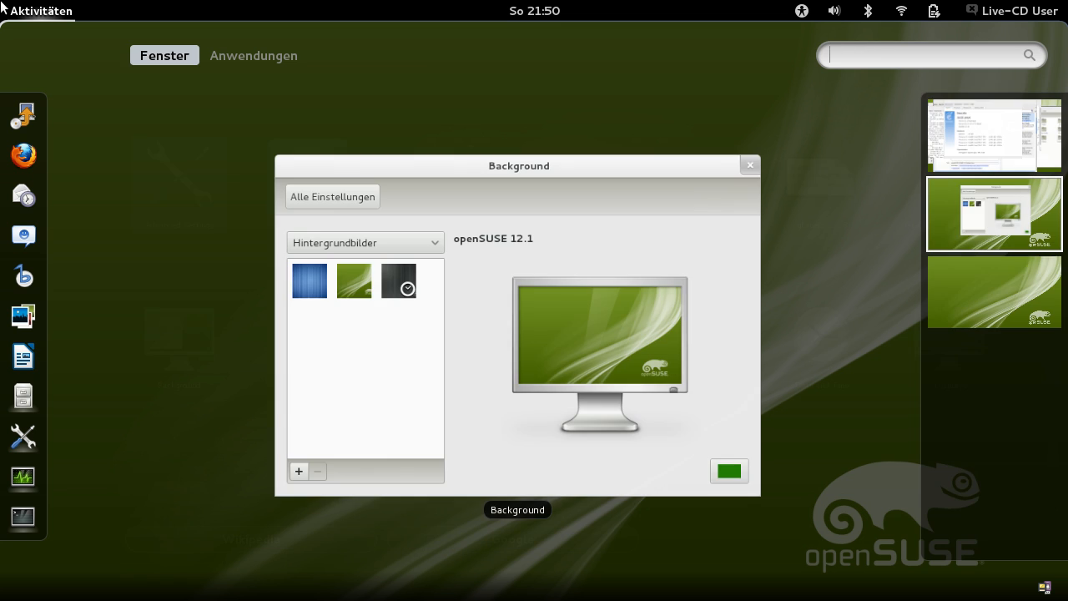
{"action": "type", "text": "con"}
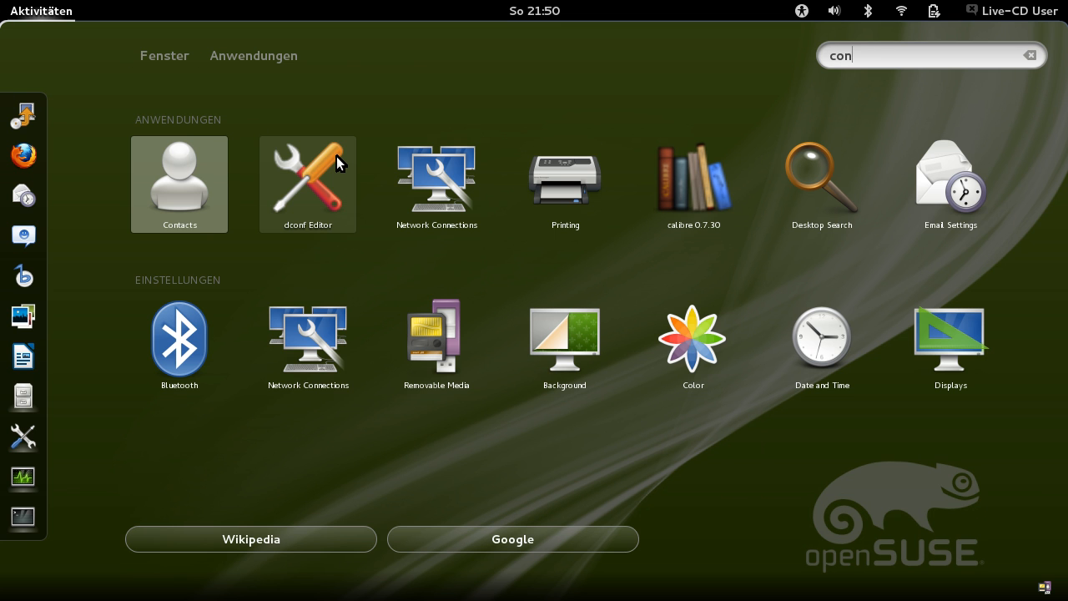
{"action": "mouse_move", "coordinate": [311, 192]}
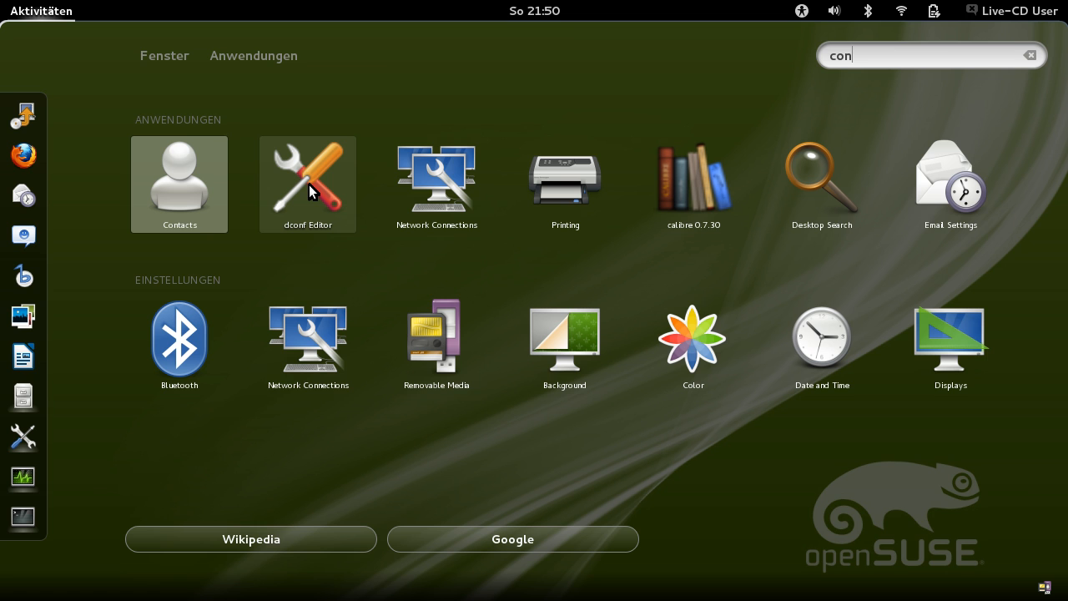
{"action": "left_click", "coordinate": [564, 340]}
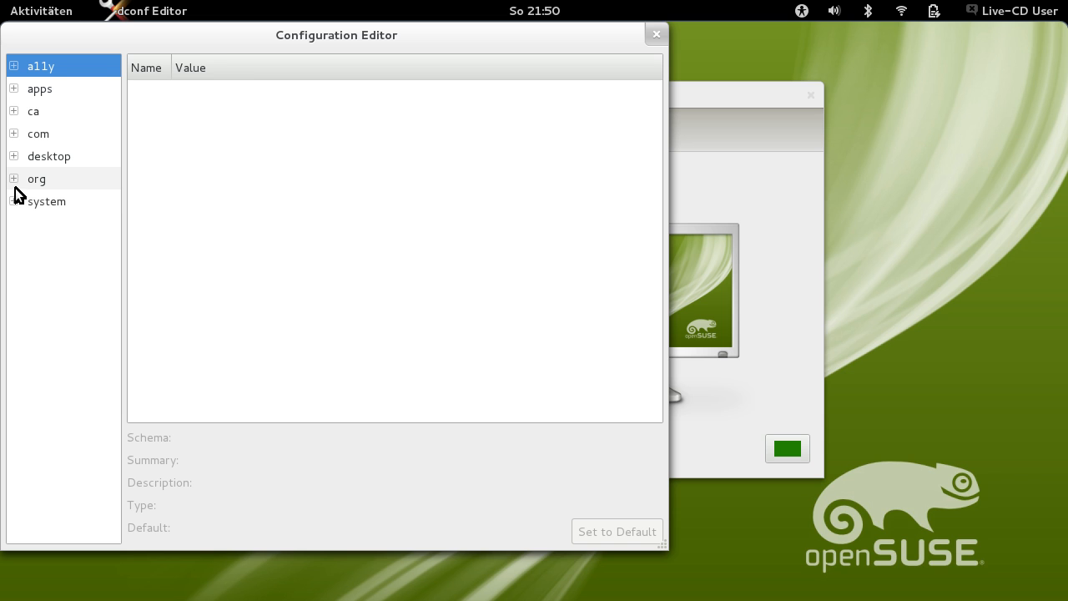
Expand org > gnome > desktop and select the background keys.
{"action": "left_click", "coordinate": [15, 179]}
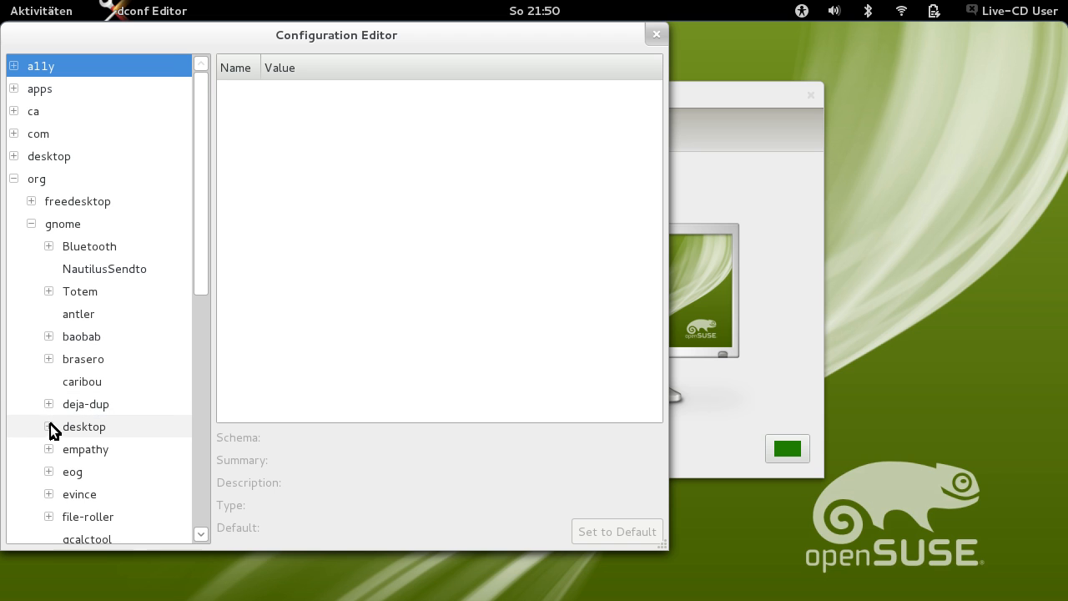
{"action": "left_click", "coordinate": [111, 493]}
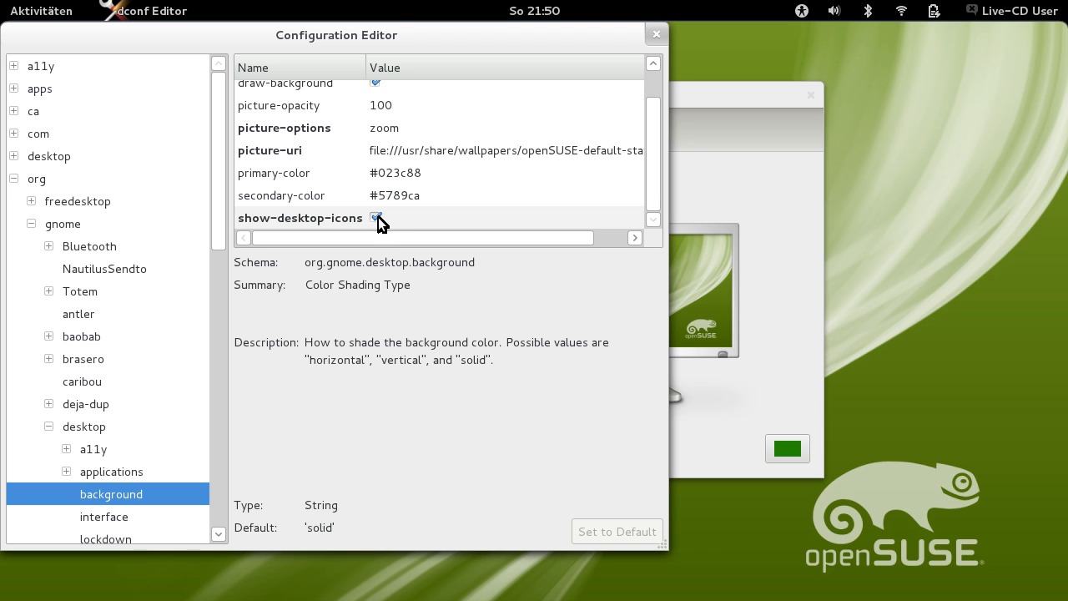
Uncheck show-desktop-icons, then re-check it so foo, Trash and home icons return.
{"action": "left_click", "coordinate": [299, 218]}
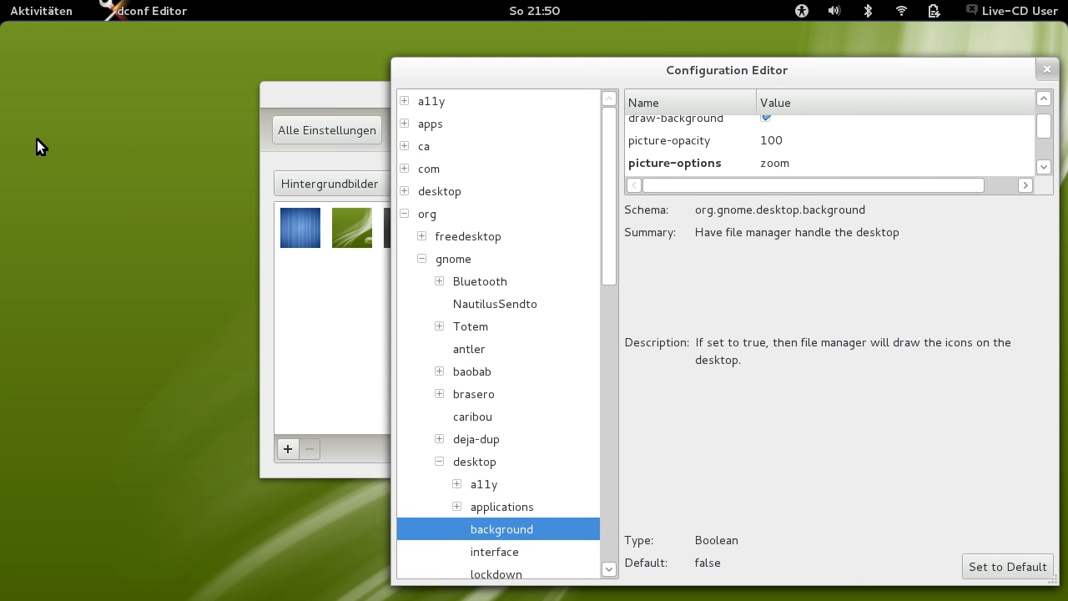
{"action": "mouse_move", "coordinate": [60, 138]}
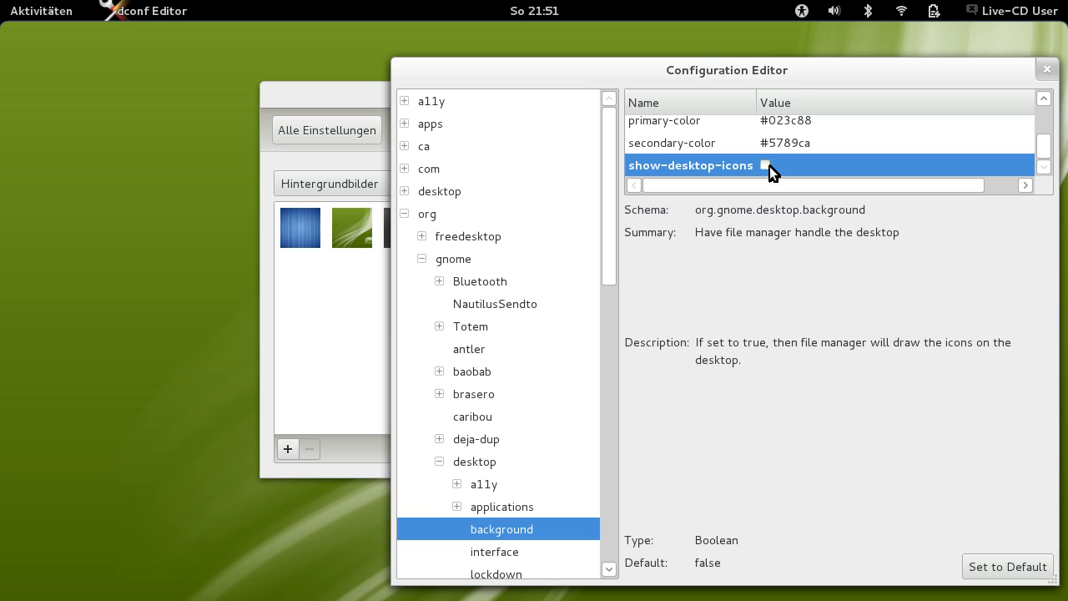
{"action": "left_click", "coordinate": [766, 165]}
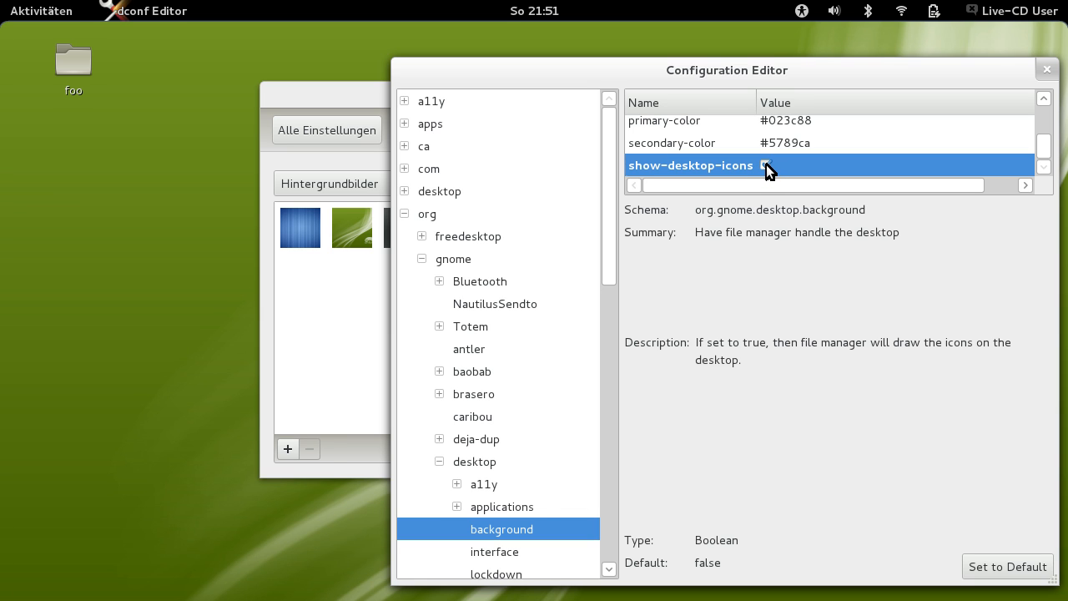
{"action": "left_click", "coordinate": [766, 165]}
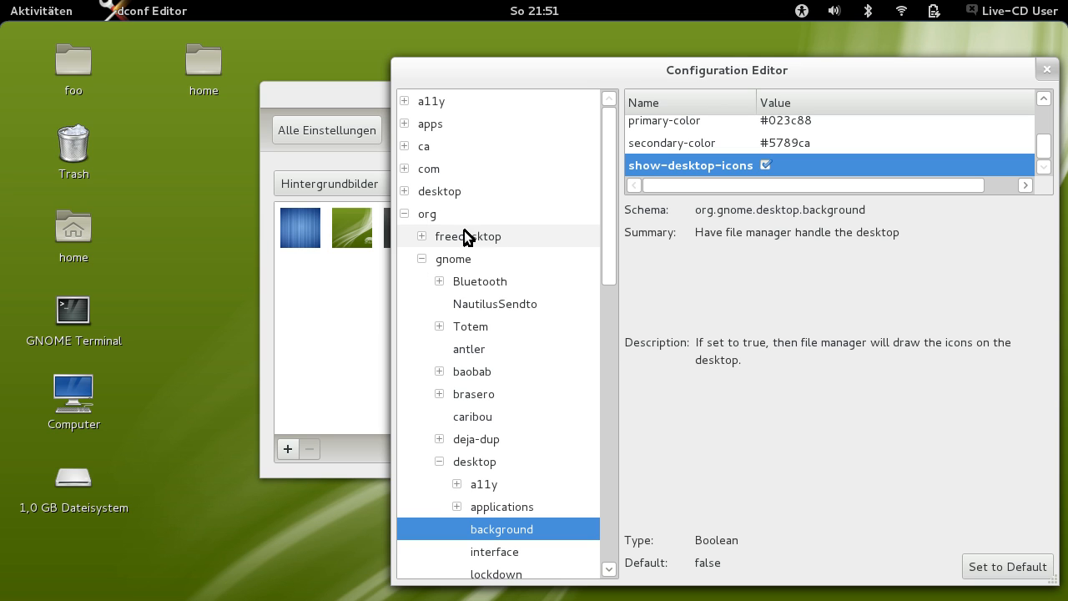
{"action": "mouse_move", "coordinate": [521, 548]}
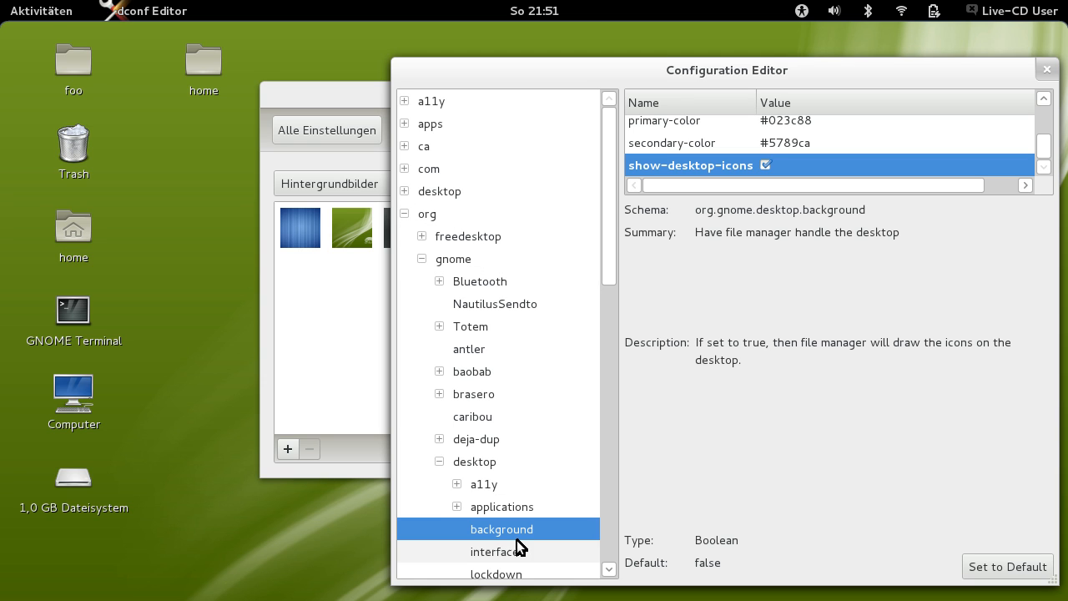